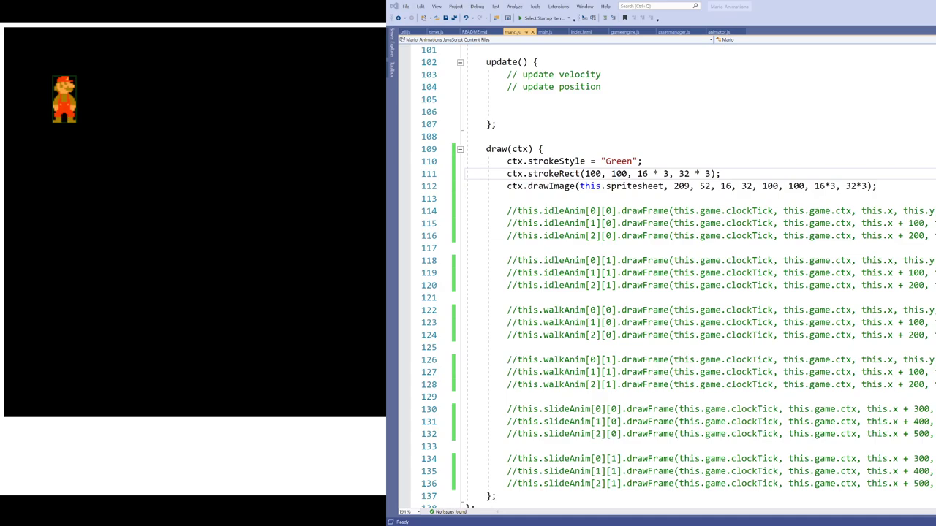
- Add ctx.scale(2, 1); on a new line right after the strokeRect call
left_click(720, 174)
type("ctx.")
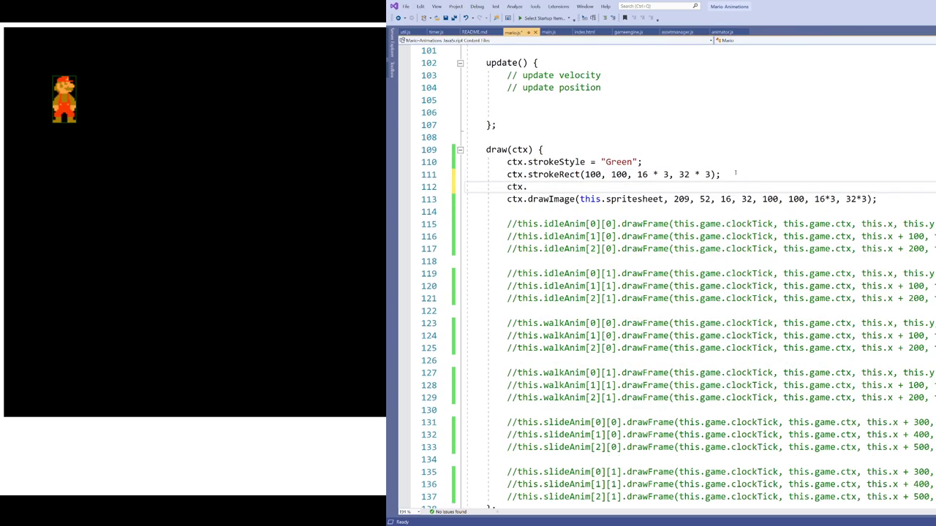
type("scale()")
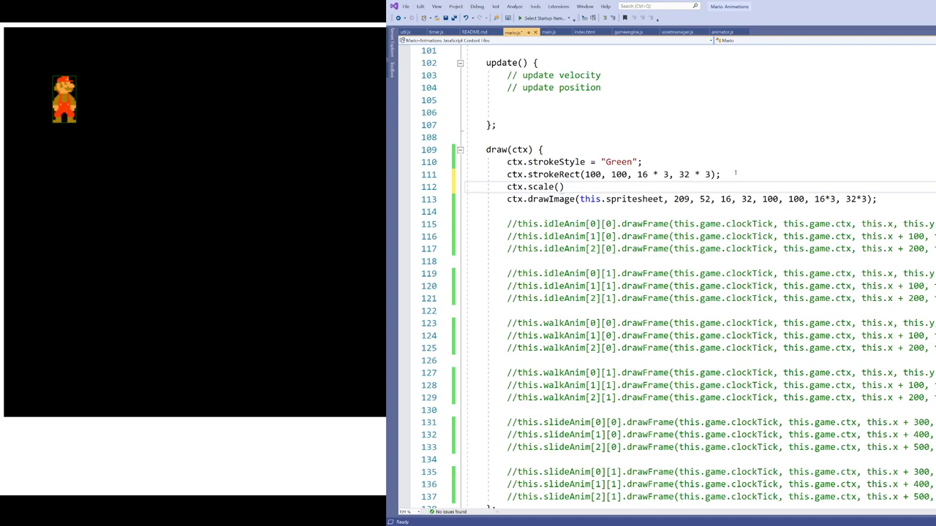
type("2,1")
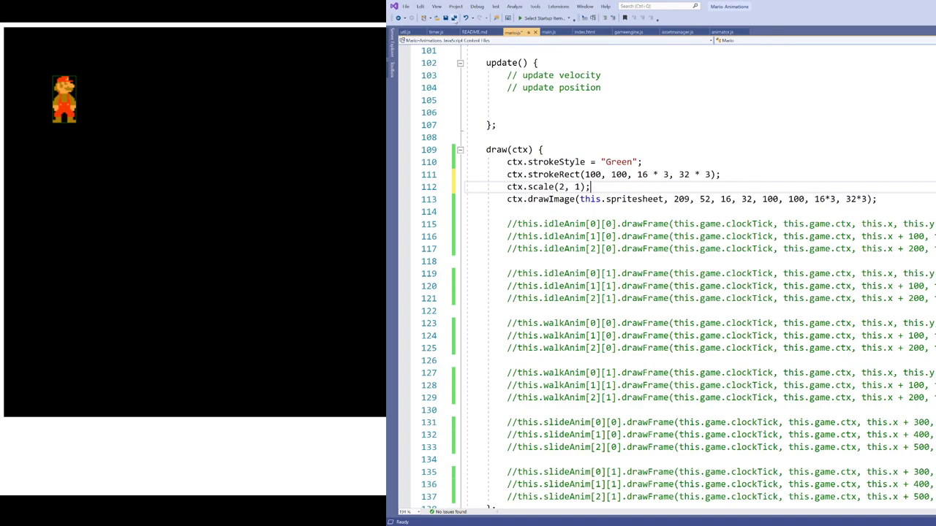
- Save the script and wrap the scaled sprite drawing in ctx.save() and ctx.restore()
key("ctrl+s")
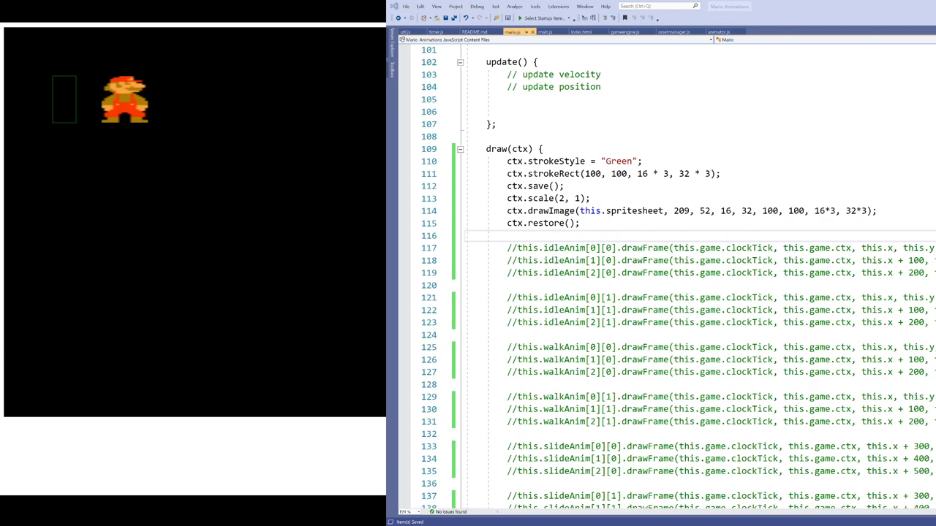
left_click(877, 210)
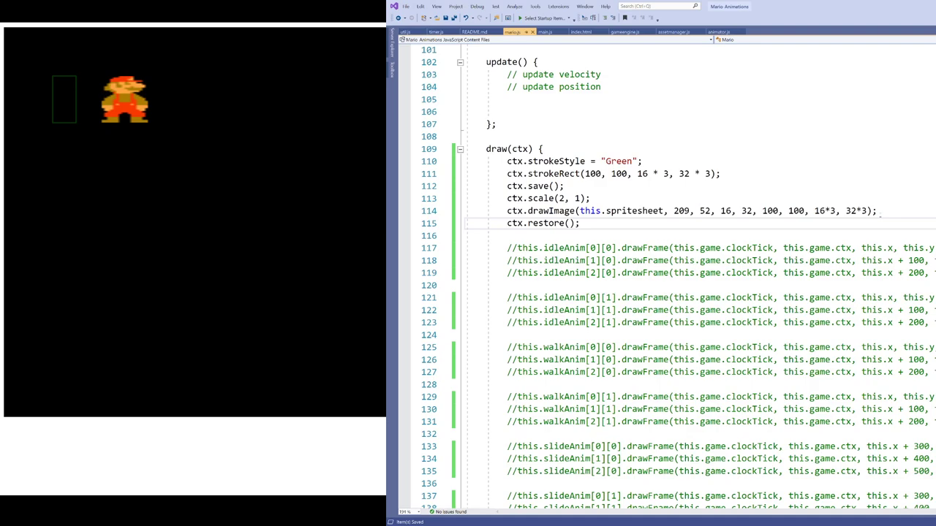
- Change the ctx.scale horizontal factor from 2 to -1
left_click(580, 223)
type("-1")
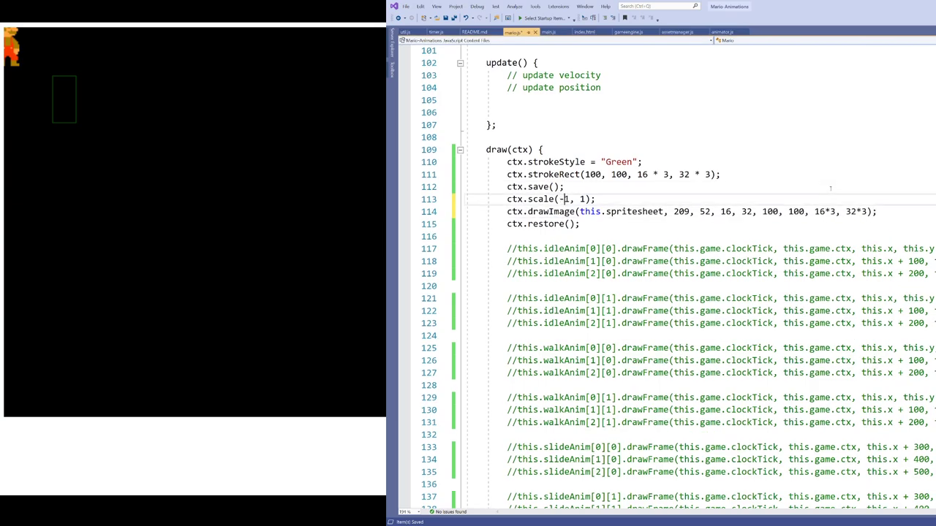
- Change the drawImage x argument on line 114 from 100 to -100
left_click(563, 186)
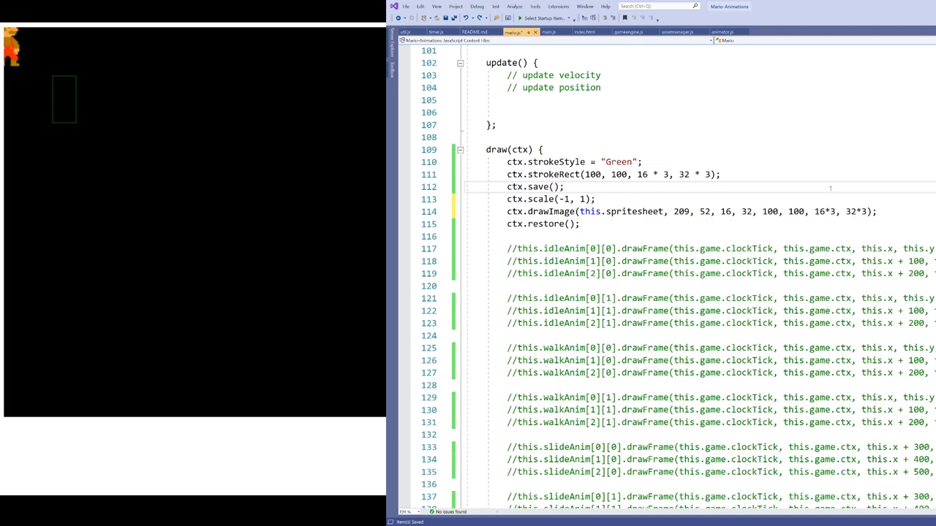
left_click(563, 187)
type("-")
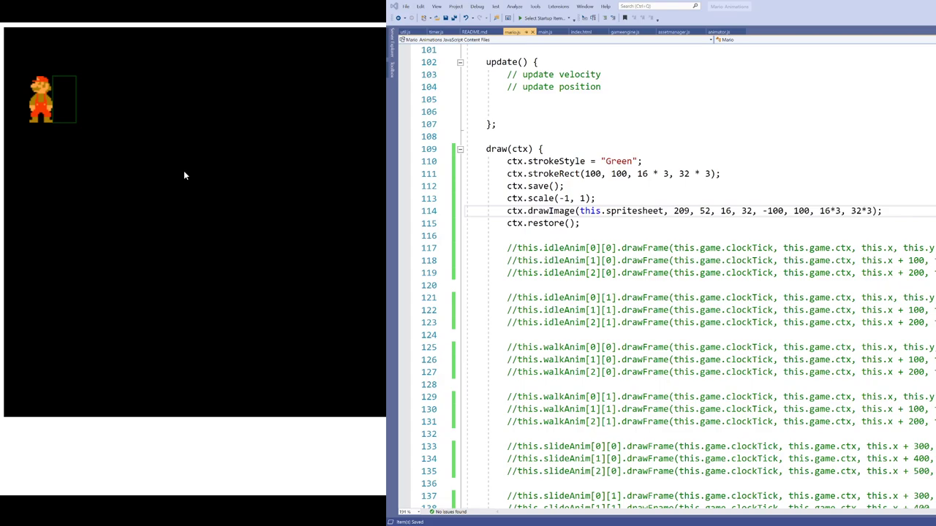
mouse_move(48, 63)
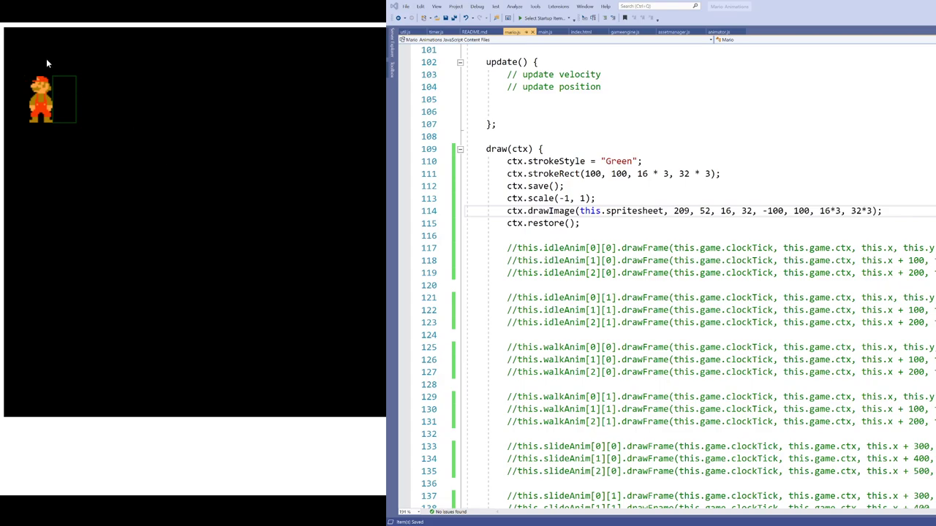
mouse_move(23, 68)
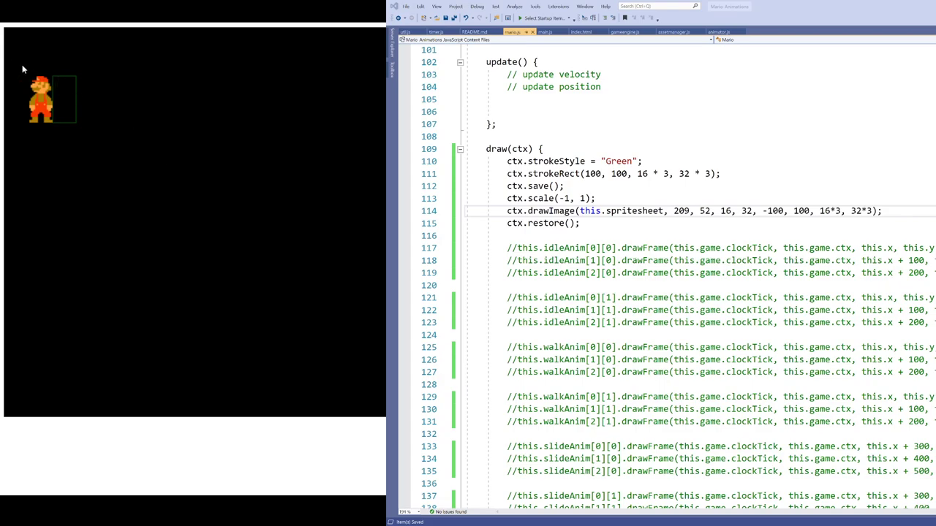
mouse_move(5, 73)
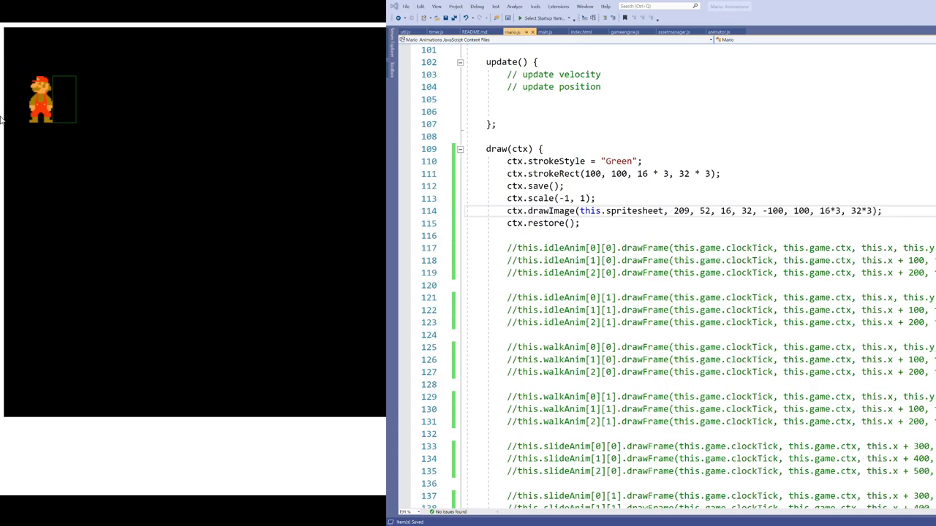
mouse_move(82, 97)
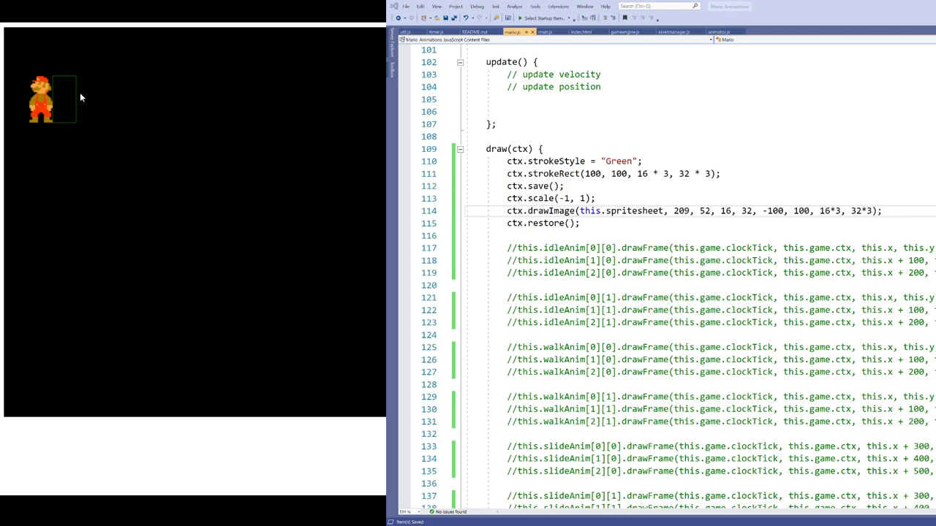
mouse_move(1, 74)
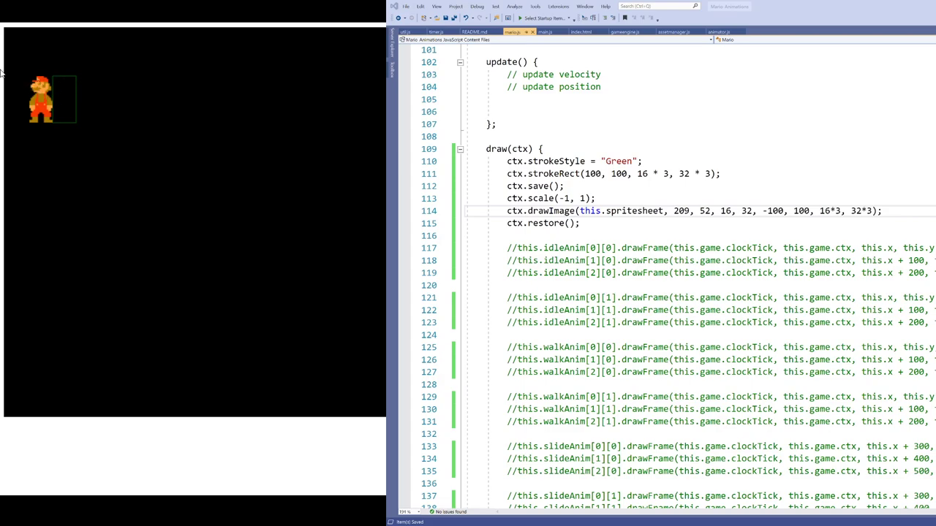
mouse_move(201, 147)
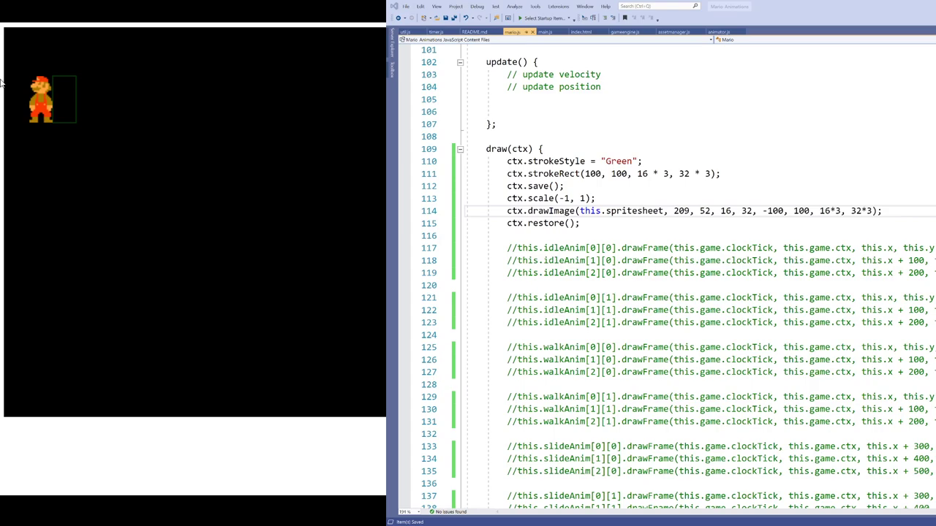
mouse_move(101, 106)
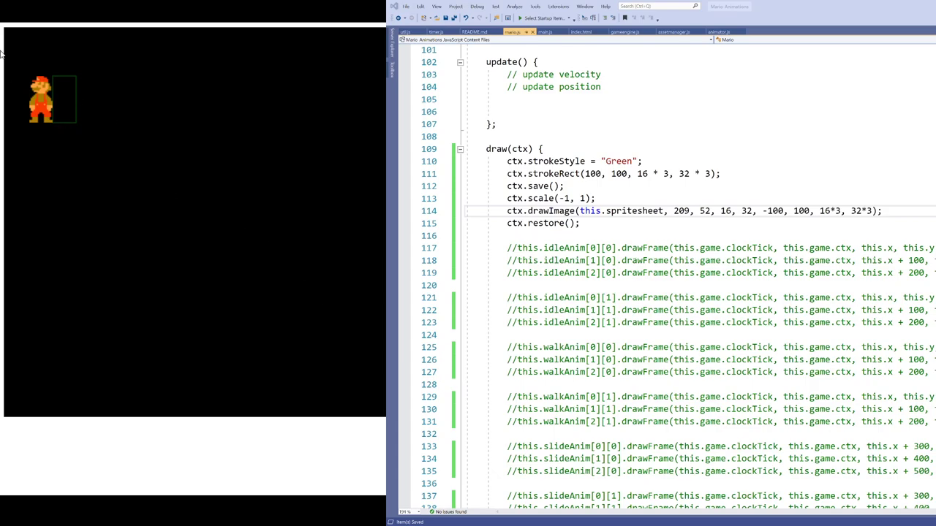
mouse_move(5, 79)
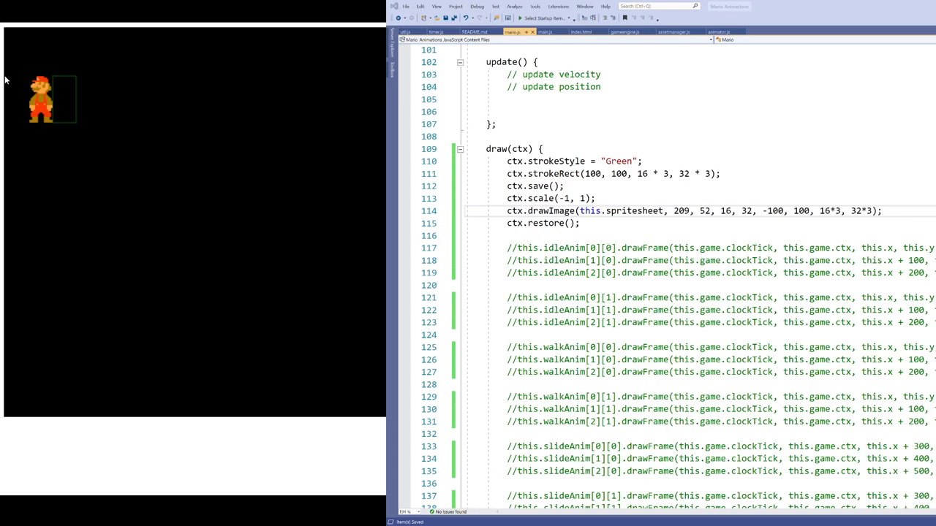
mouse_move(55, 86)
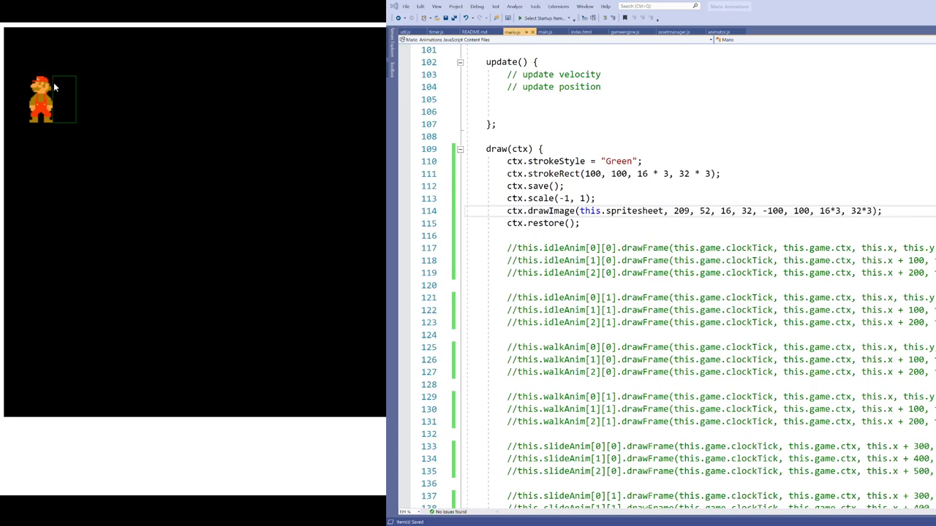
mouse_move(27, 87)
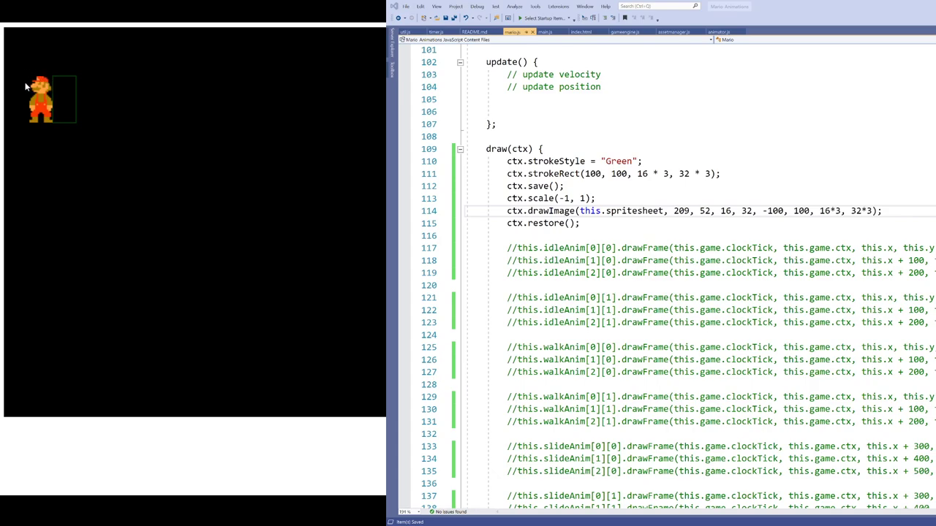
mouse_move(1, 79)
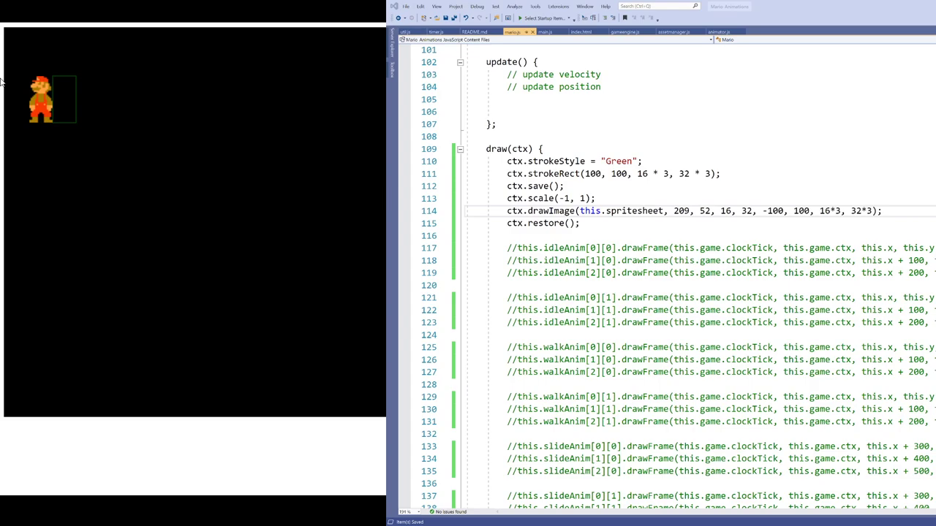
mouse_move(65, 84)
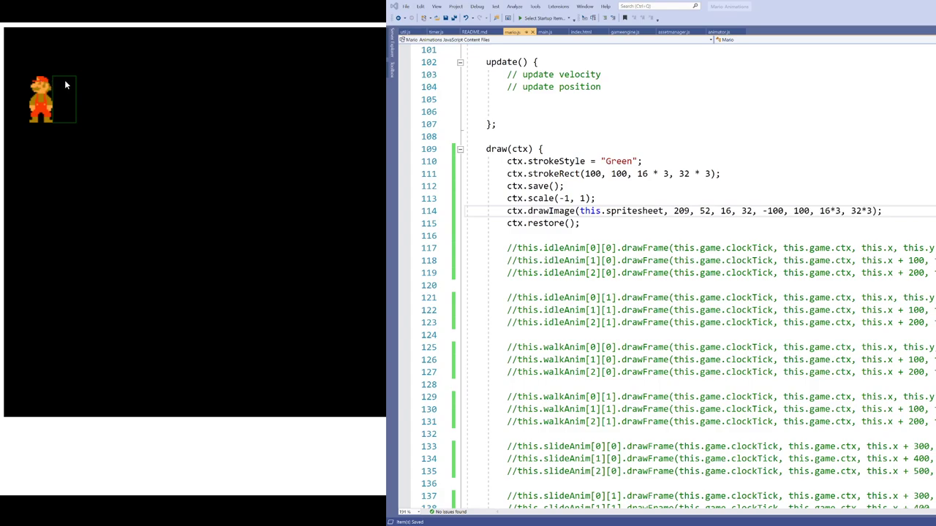
mouse_move(24, 79)
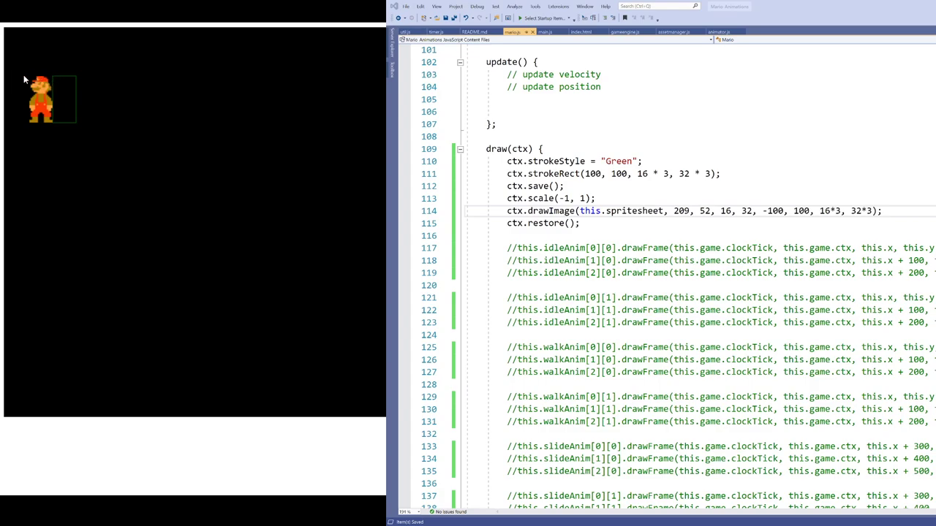
mouse_move(54, 82)
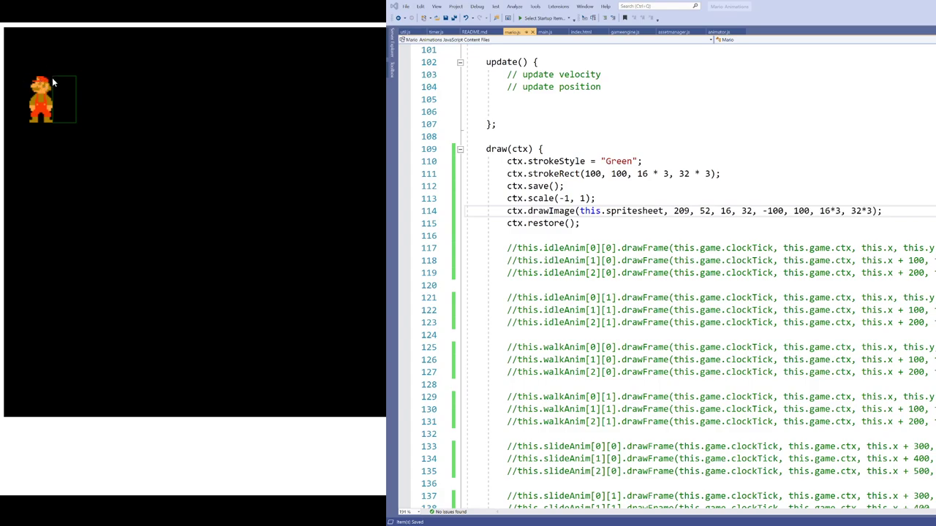
mouse_move(57, 79)
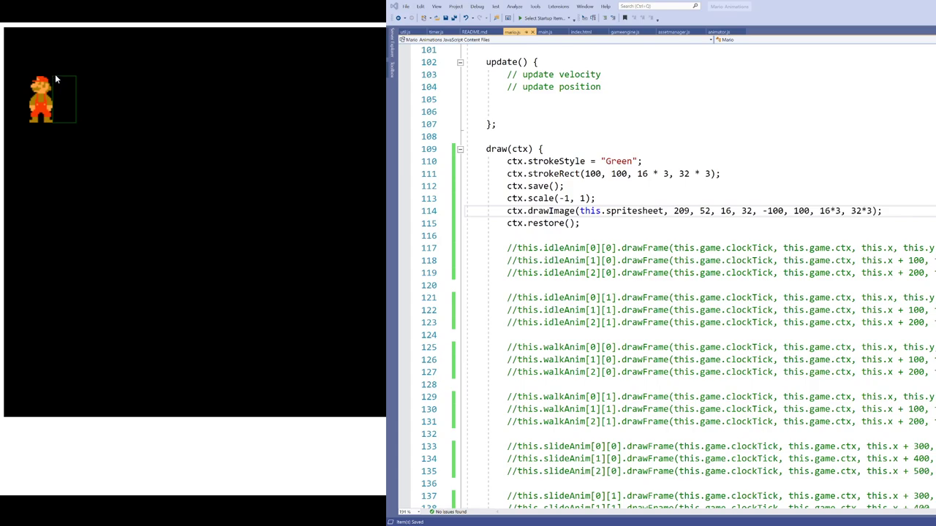
mouse_move(55, 79)
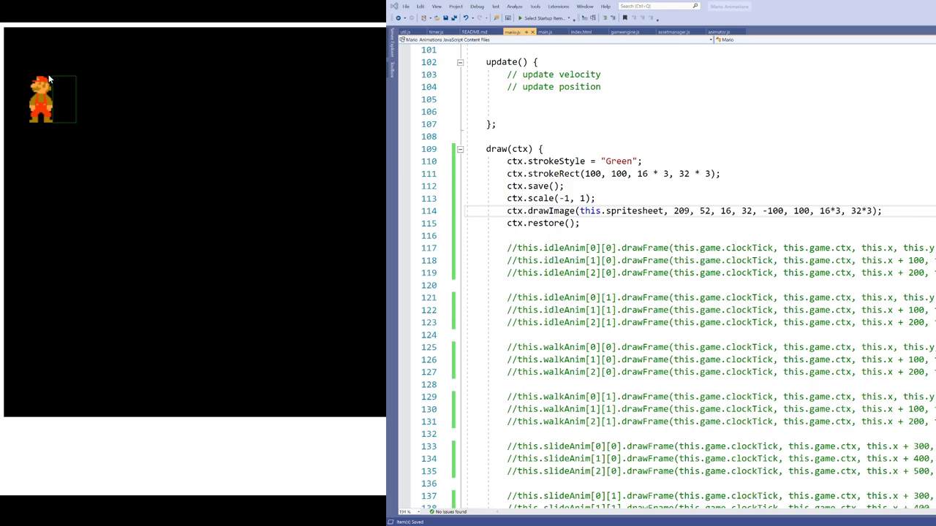
mouse_move(49, 80)
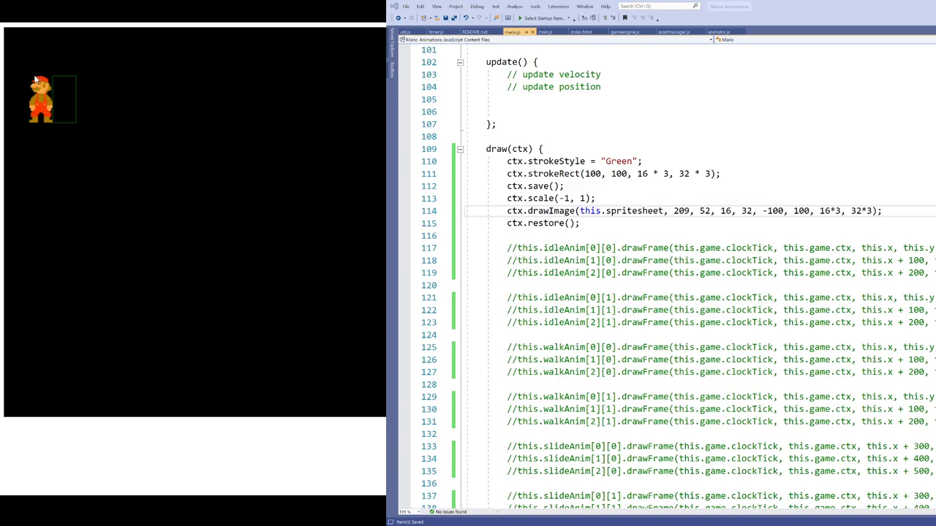
mouse_move(50, 83)
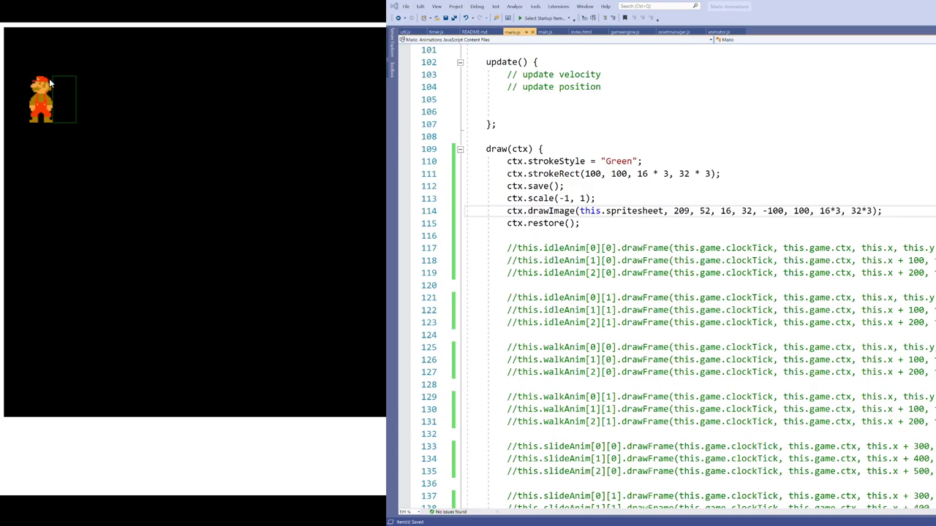
mouse_move(80, 82)
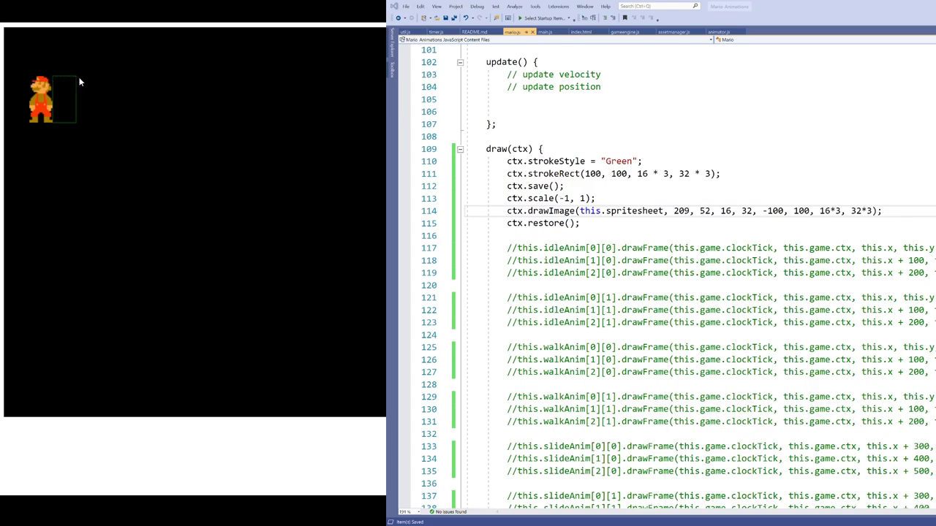
mouse_move(57, 107)
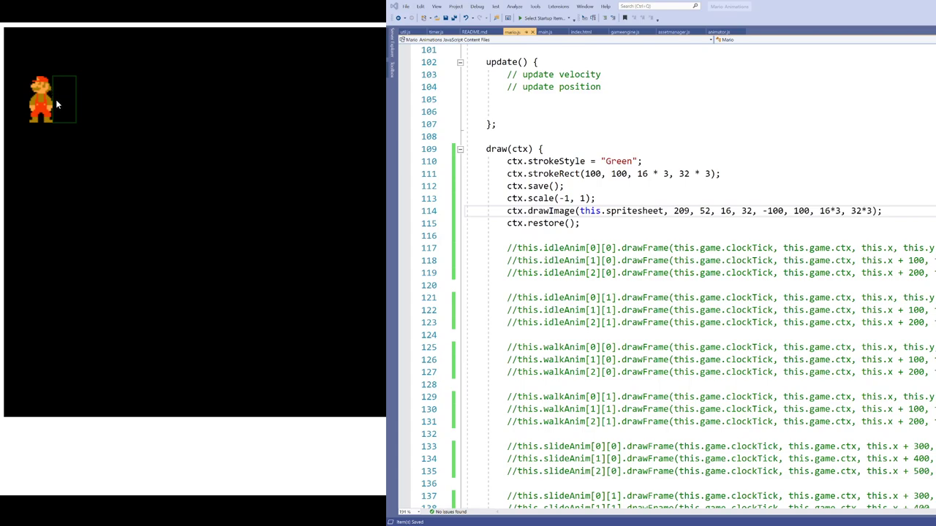
mouse_move(48, 81)
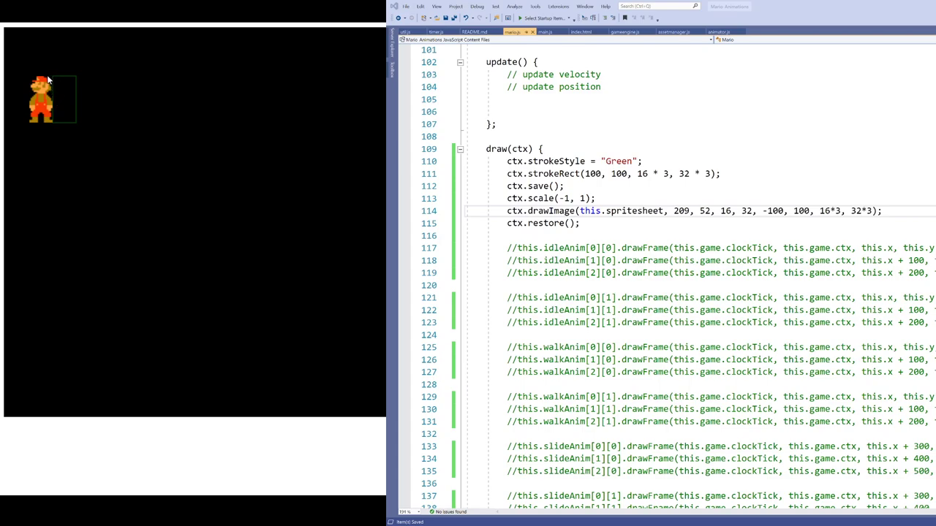
mouse_move(78, 79)
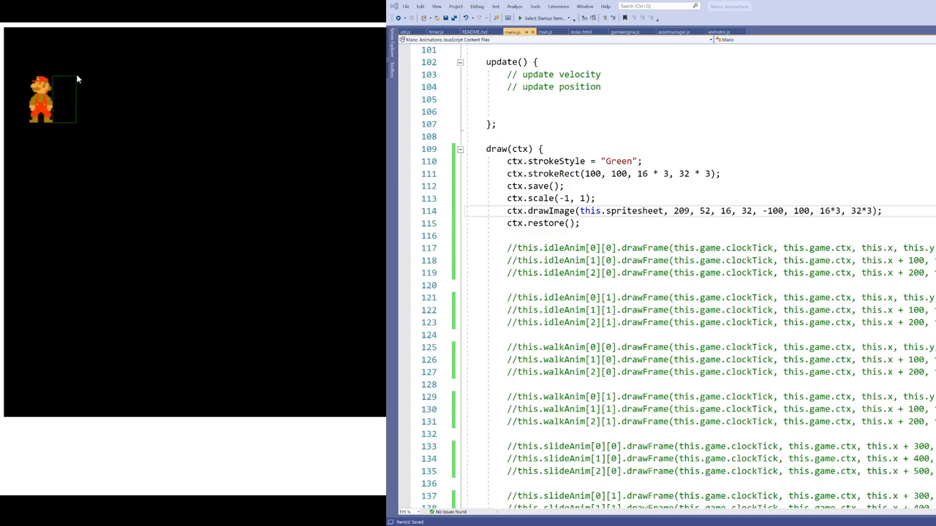
mouse_move(77, 81)
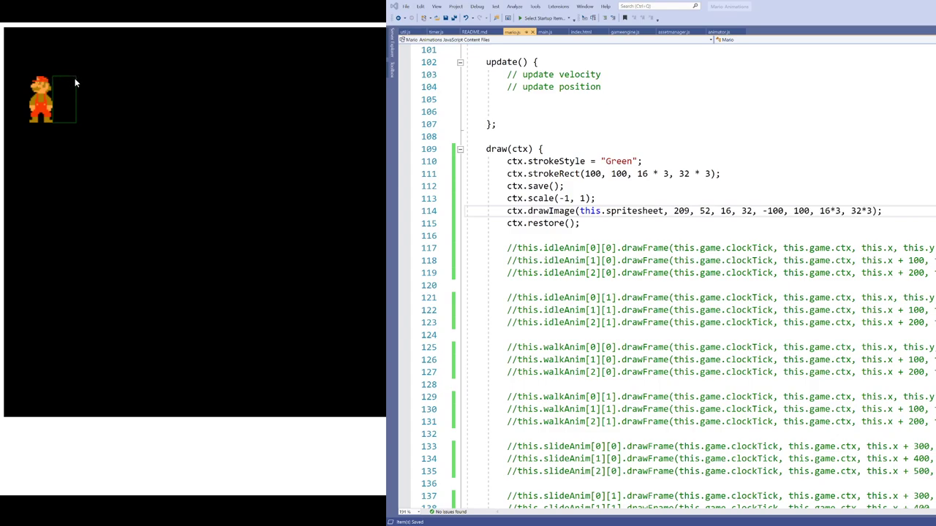
mouse_move(55, 82)
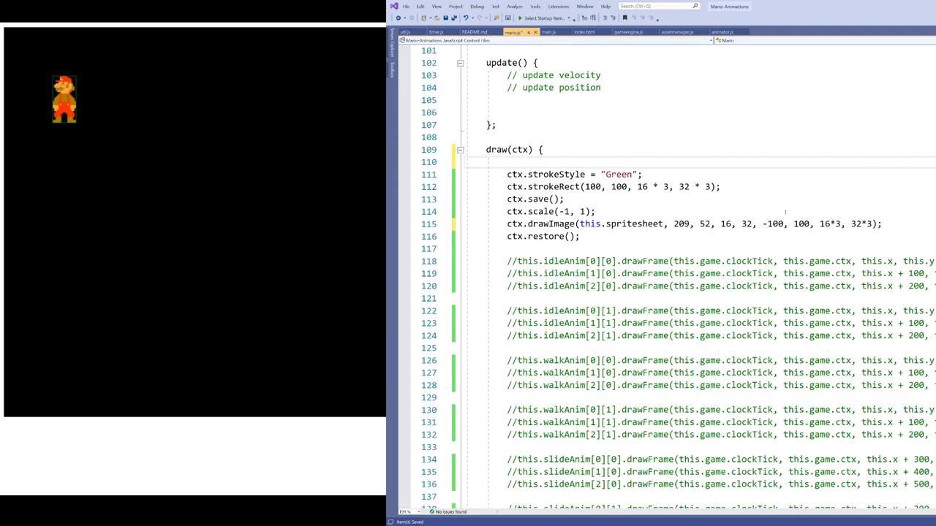
- Declare let x = 100 and use x and -x in the strokeRect and drawImage calls
type("let x")
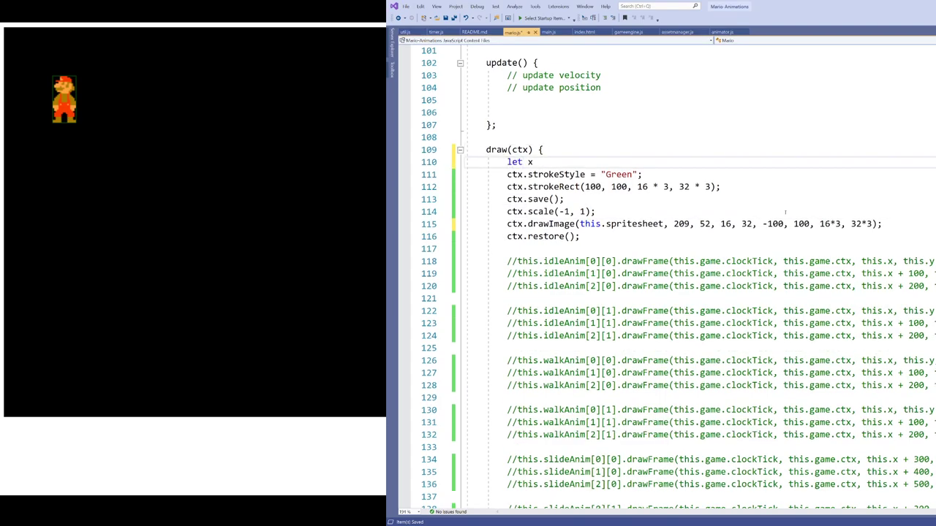
type("= 100;")
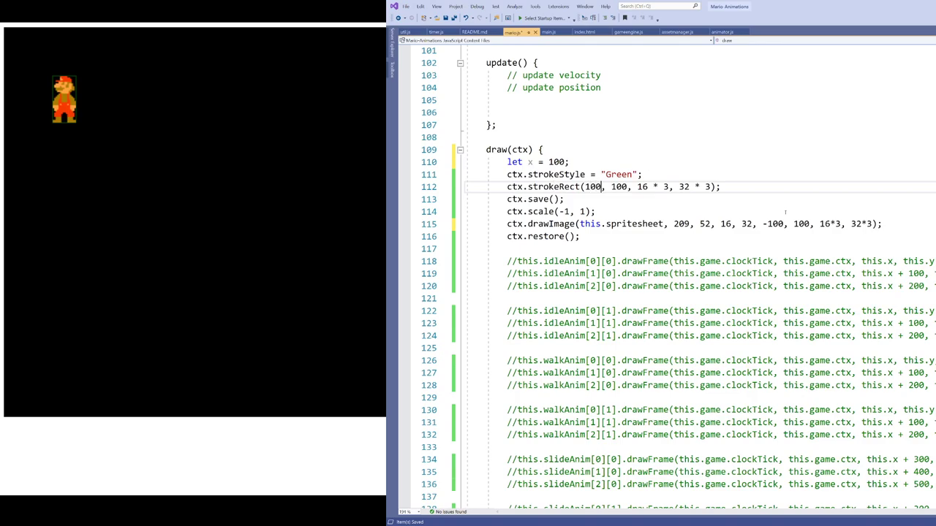
type("x")
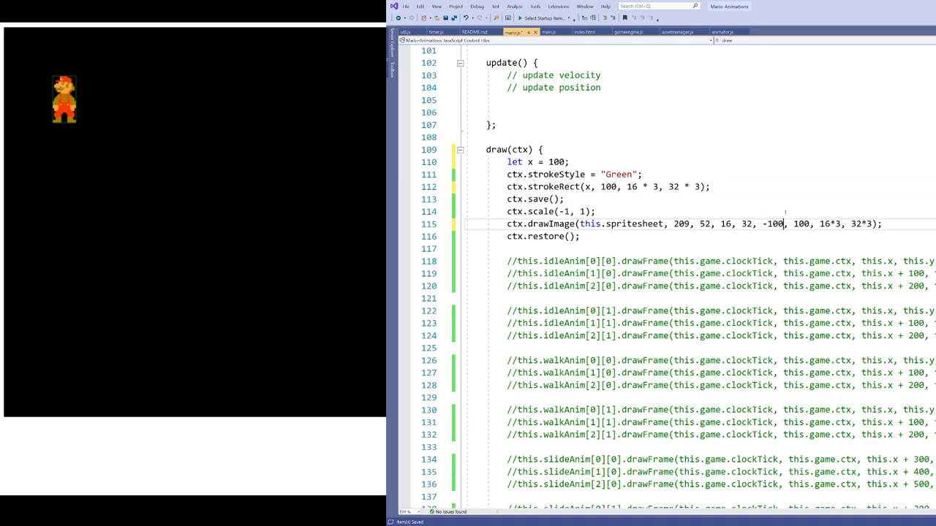
type("-x")
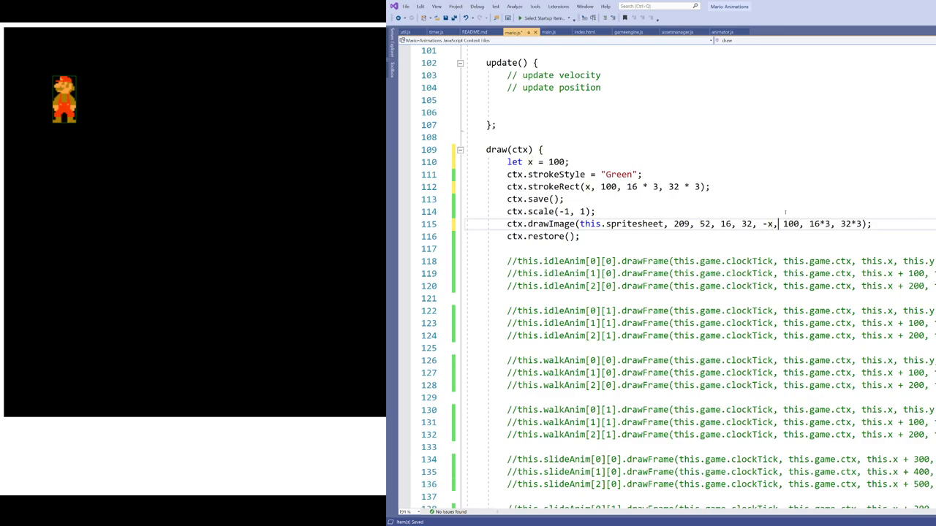
- Declare let w = 48, replace the old rectangle width, and save the script
key("Return")
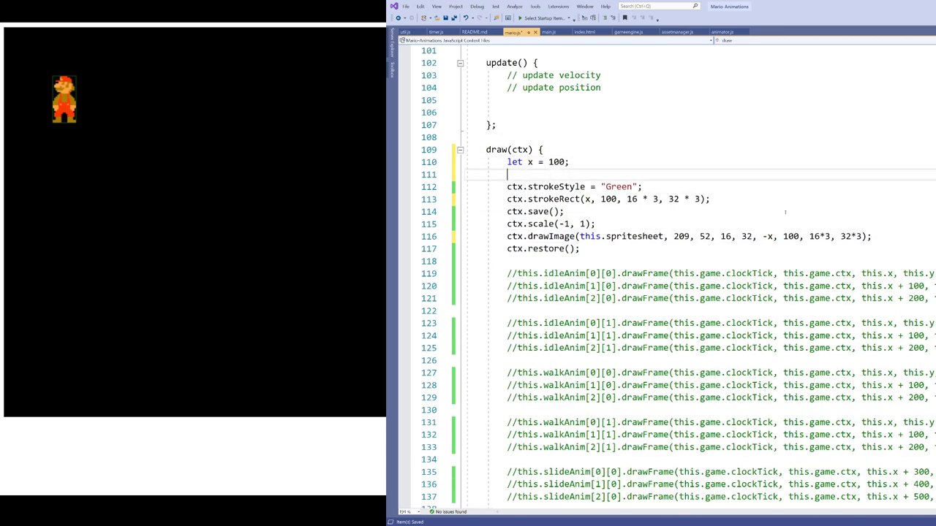
type("let w =")
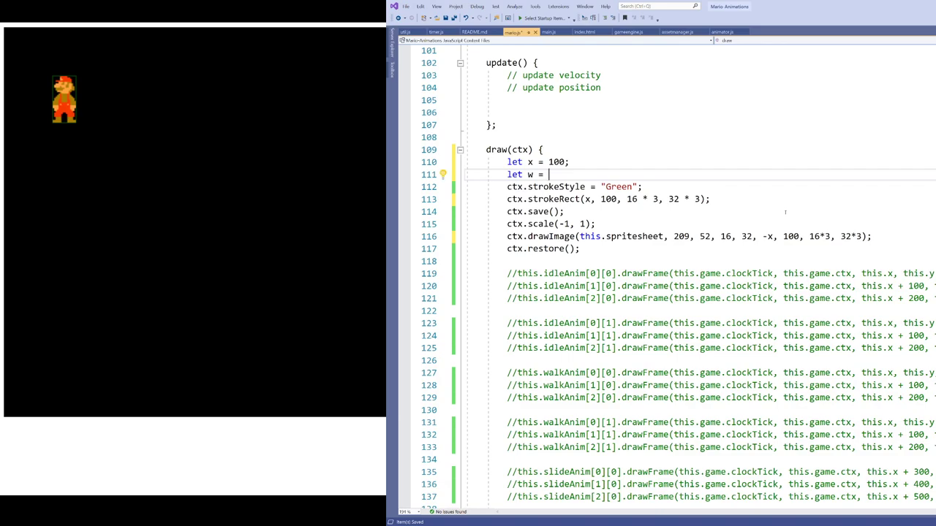
type("48;")
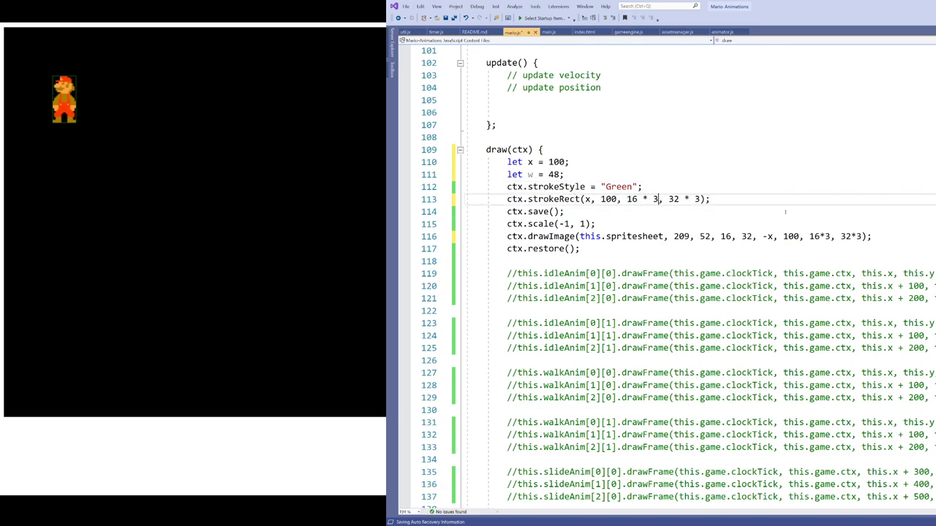
key("Backspace")
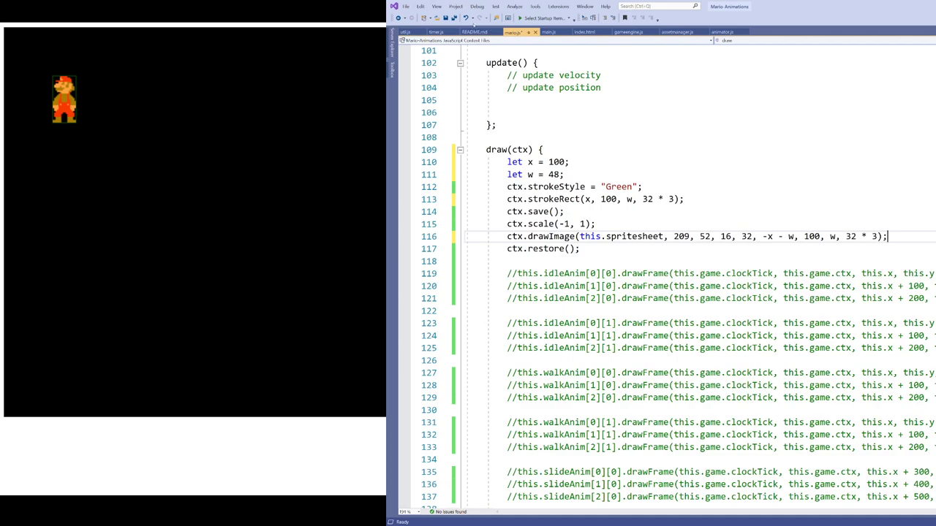
key("ctrl+s")
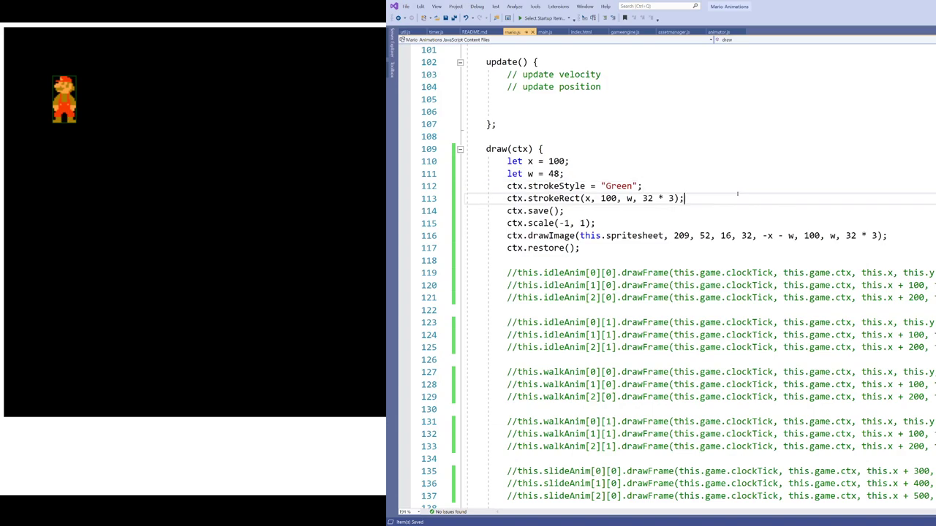
left_click(578, 223)
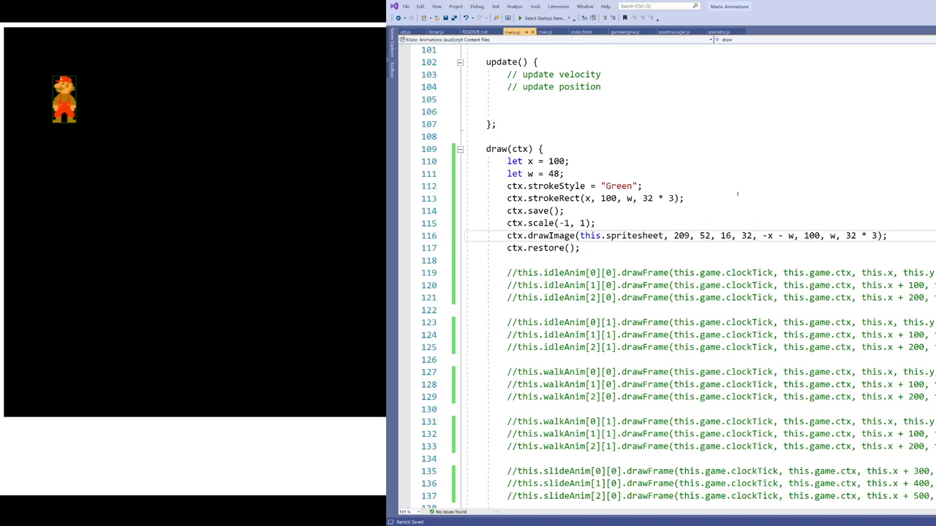
left_click(685, 198)
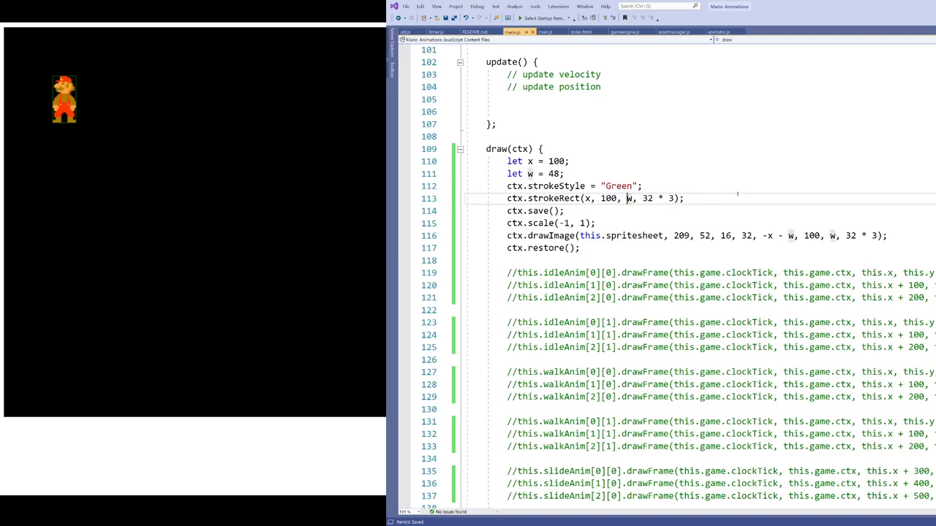
left_click(597, 223)
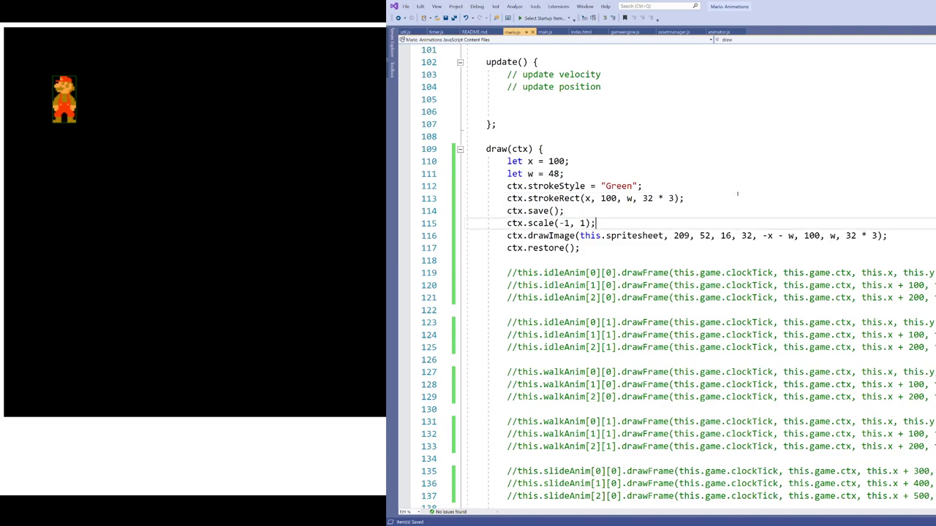